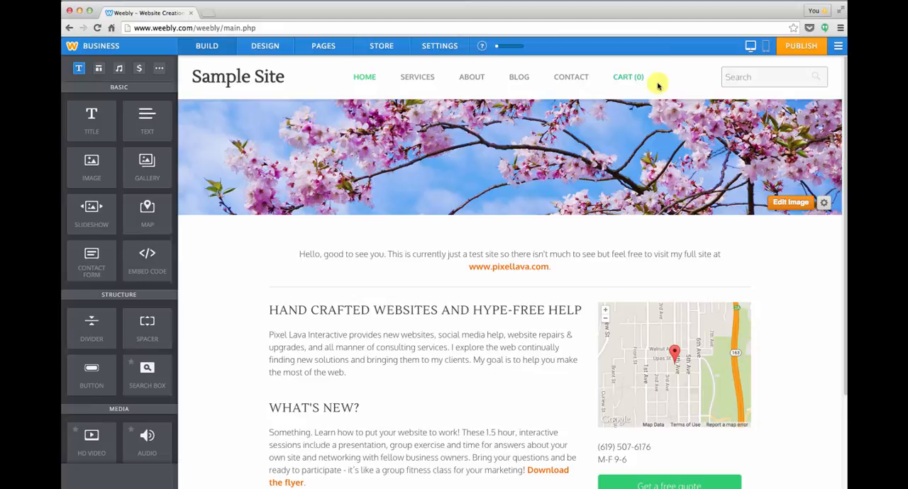
mouse_move(749, 45)
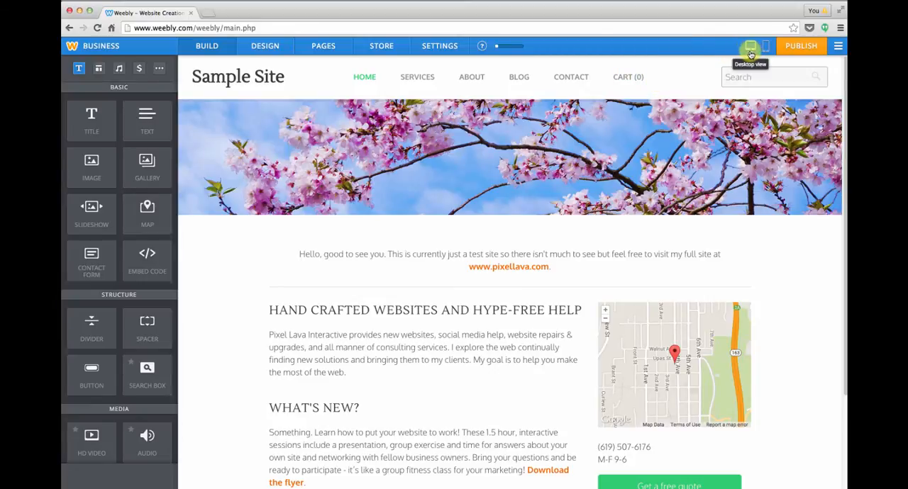
mouse_move(766, 45)
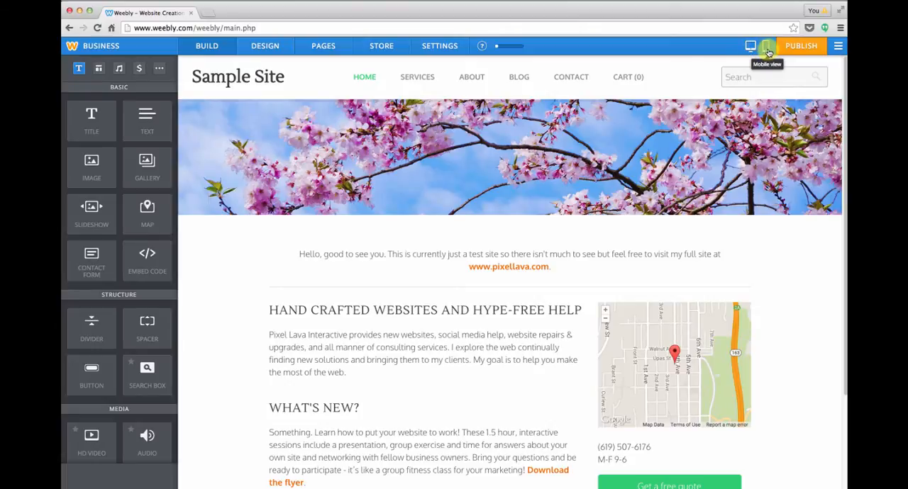
mouse_move(750, 45)
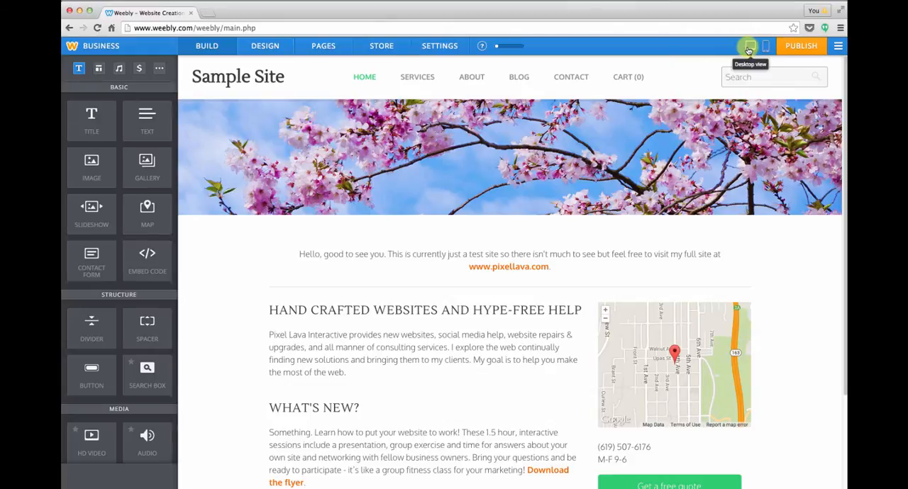
mouse_move(766, 45)
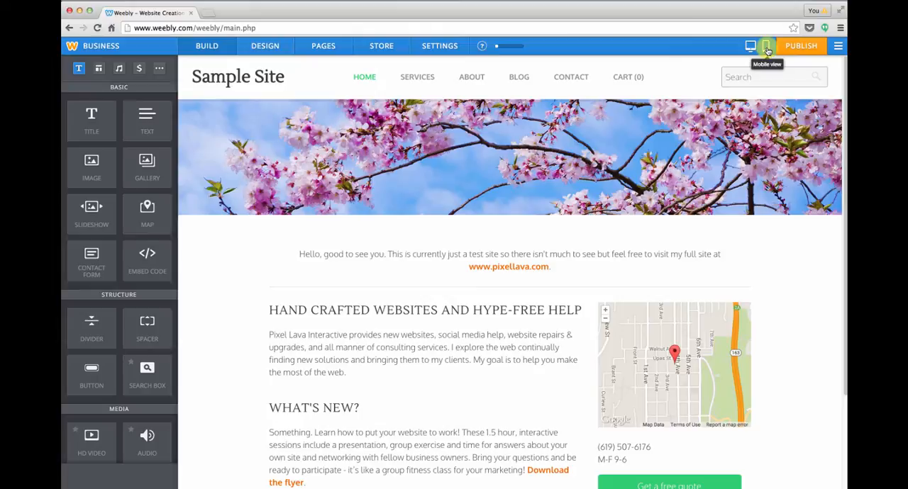
Step: Switch the Sample Site editor to mobile view, showing the phone emulator and Mobile Options
left_click(767, 45)
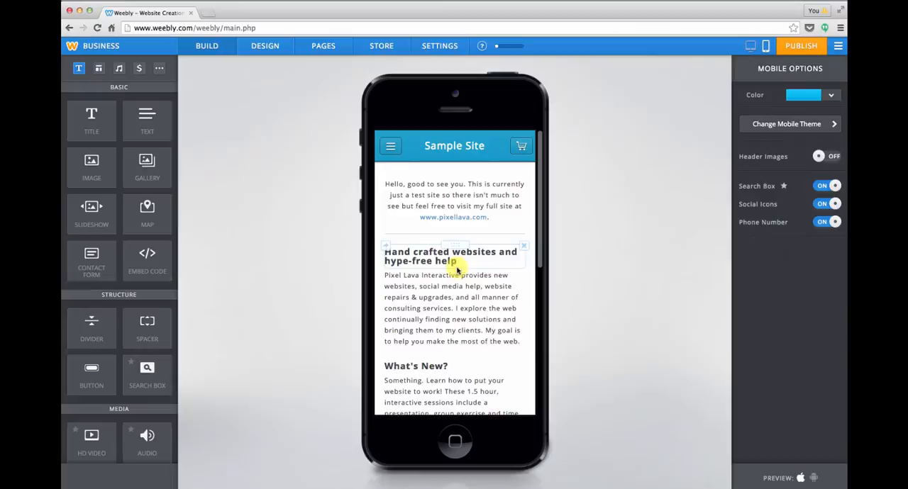
scroll("down", 3)
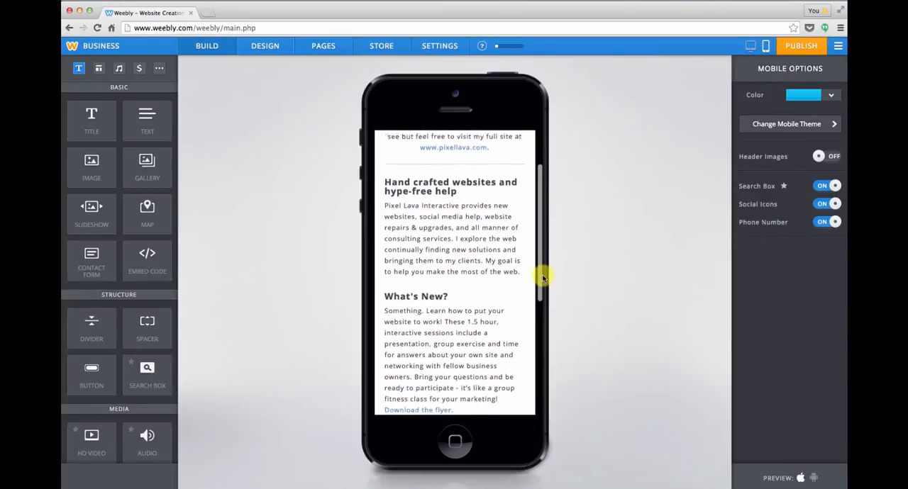
scroll("down", 3)
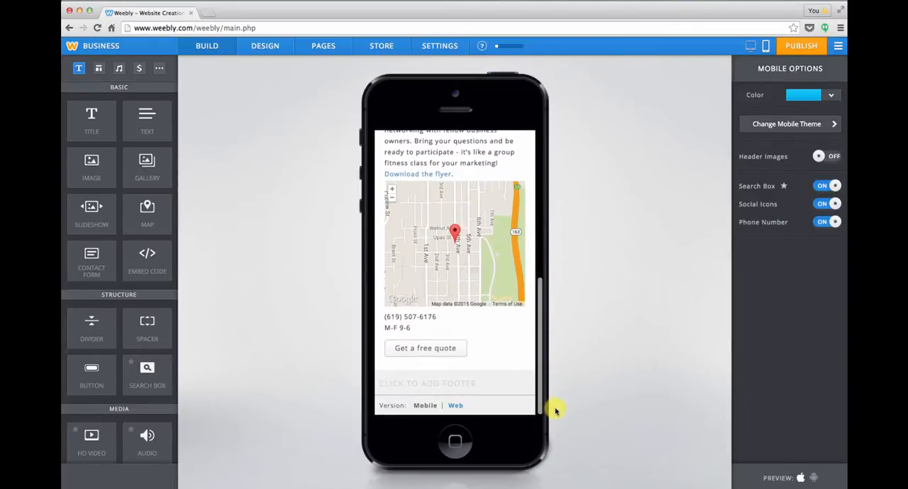
scroll("up", 3)
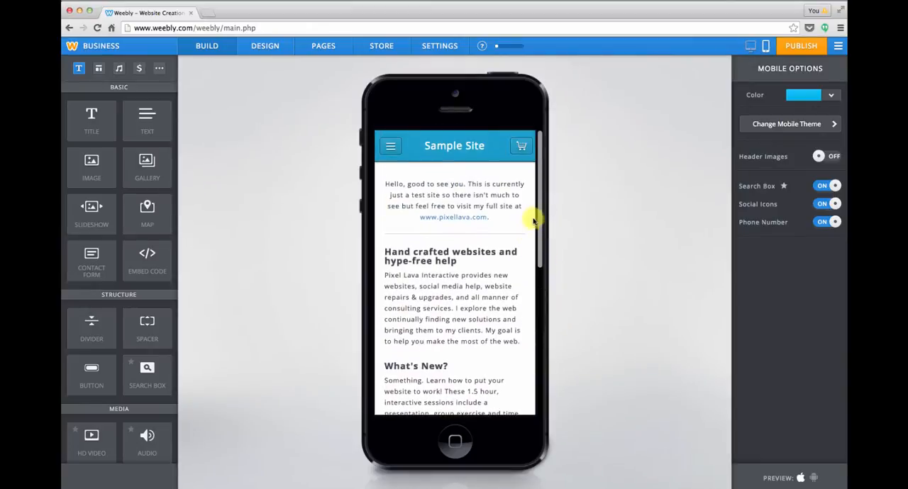
left_click(454, 196)
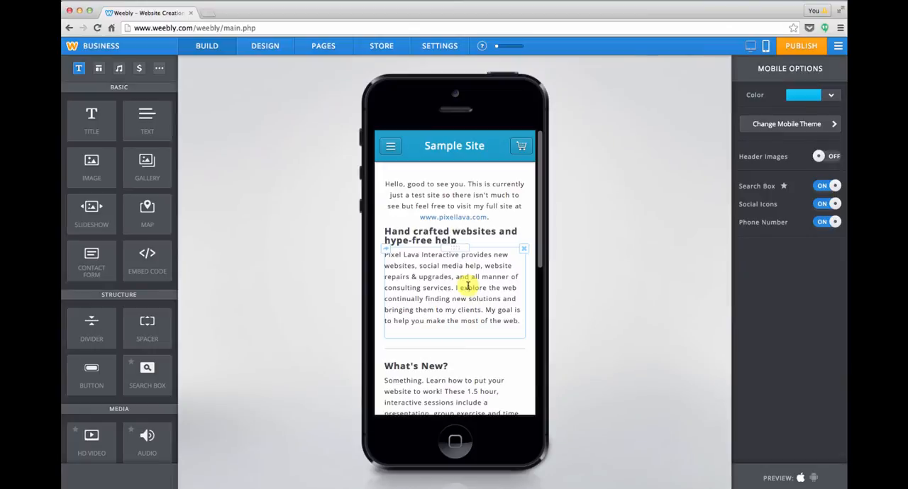
left_click(719, 131)
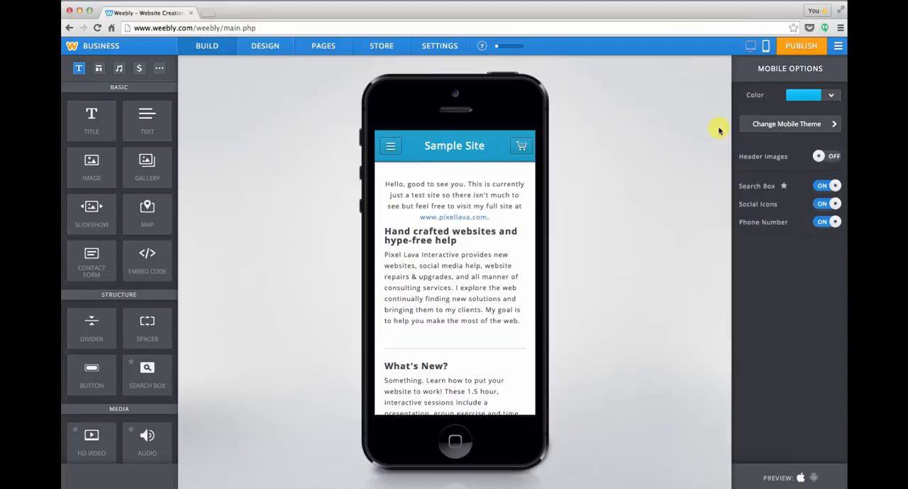
mouse_move(821, 125)
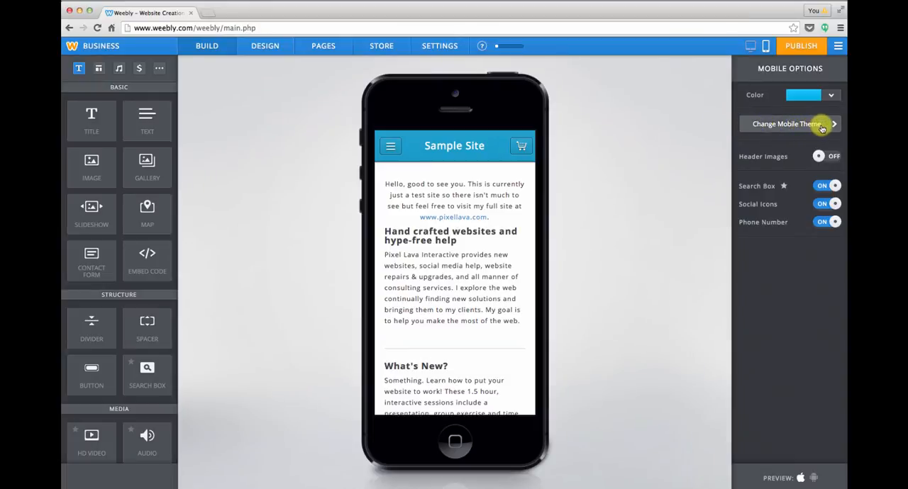
mouse_move(836, 121)
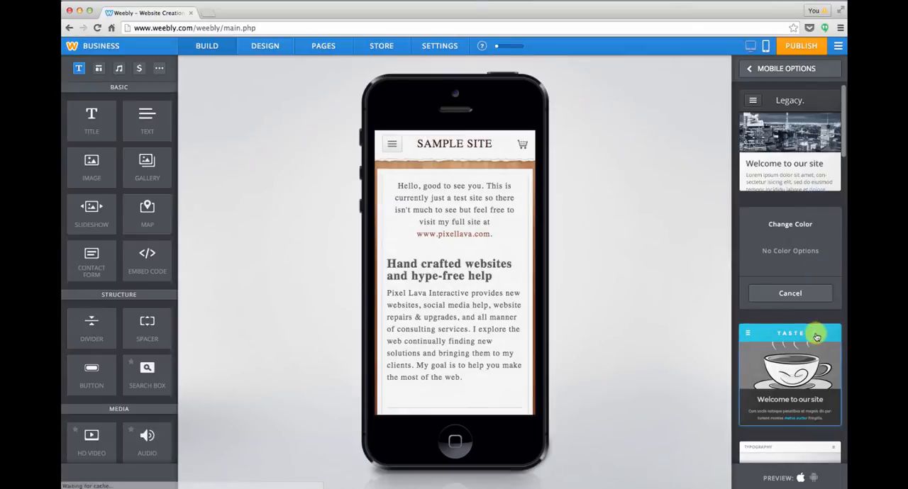
mouse_move(800, 341)
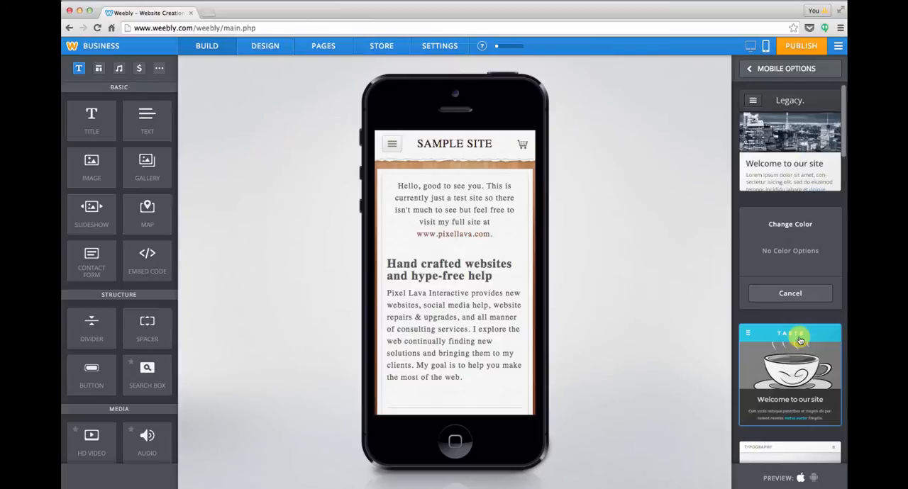
mouse_move(702, 296)
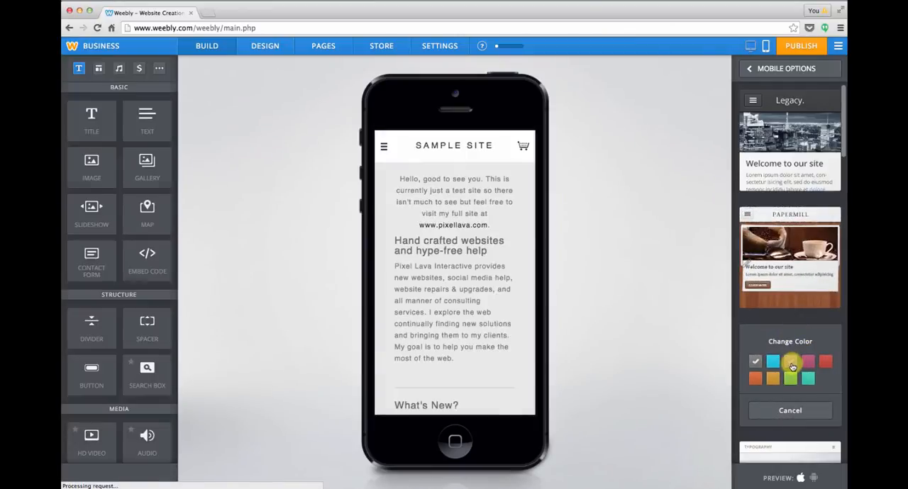
Step: Choose the blue Legacy theme again for the mobile site
left_click(791, 362)
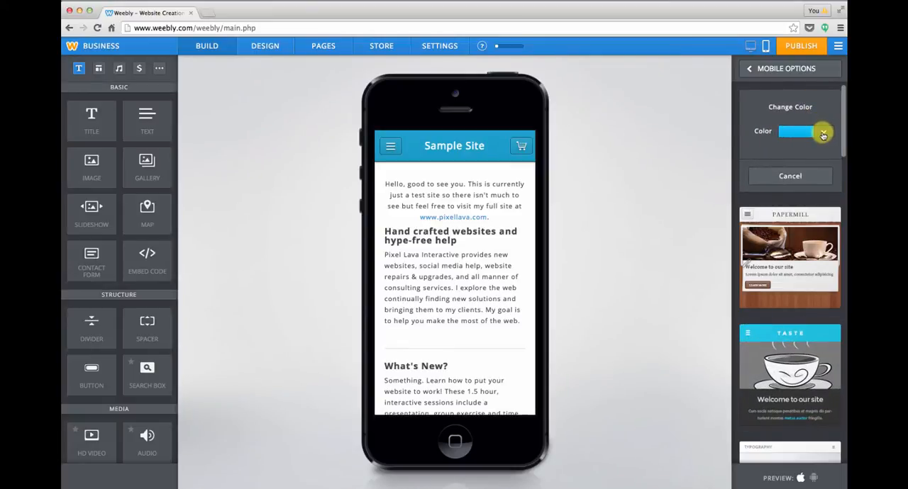
Step: View the theme colour choices and keep the blue Legacy colour, returning to Mobile Options
left_click(823, 132)
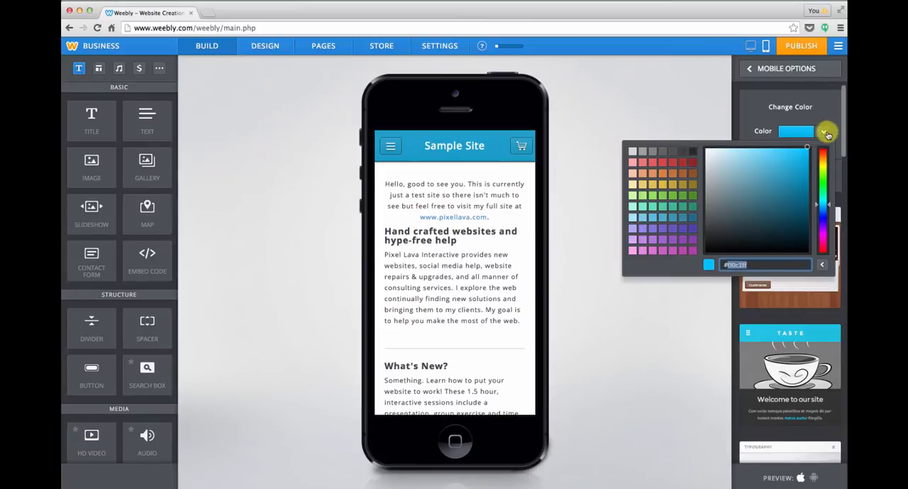
left_click(822, 132)
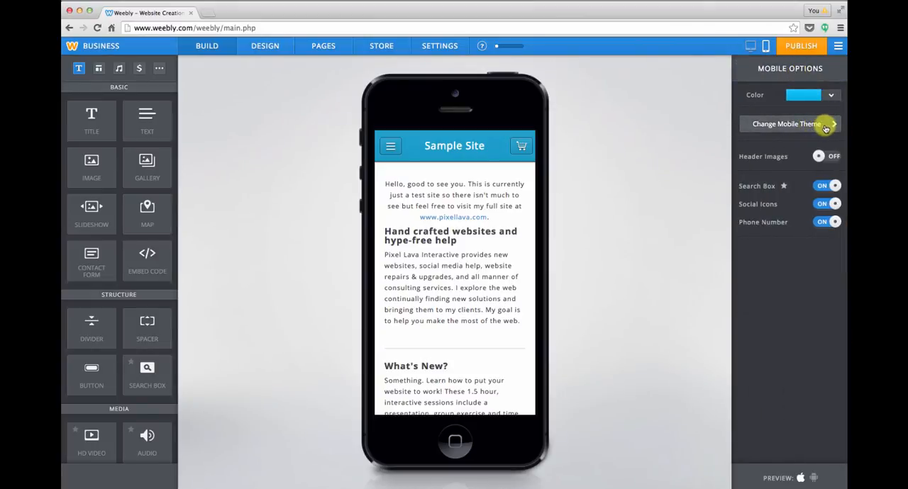
mouse_move(782, 100)
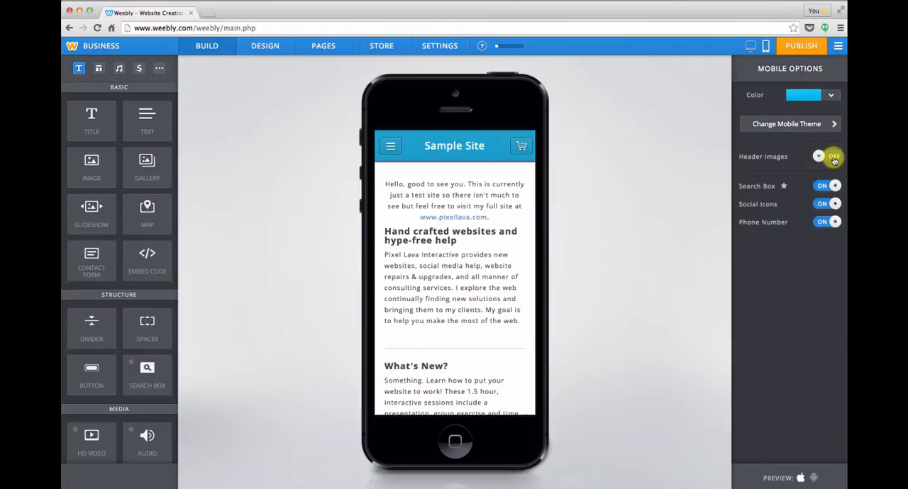
left_click(825, 156)
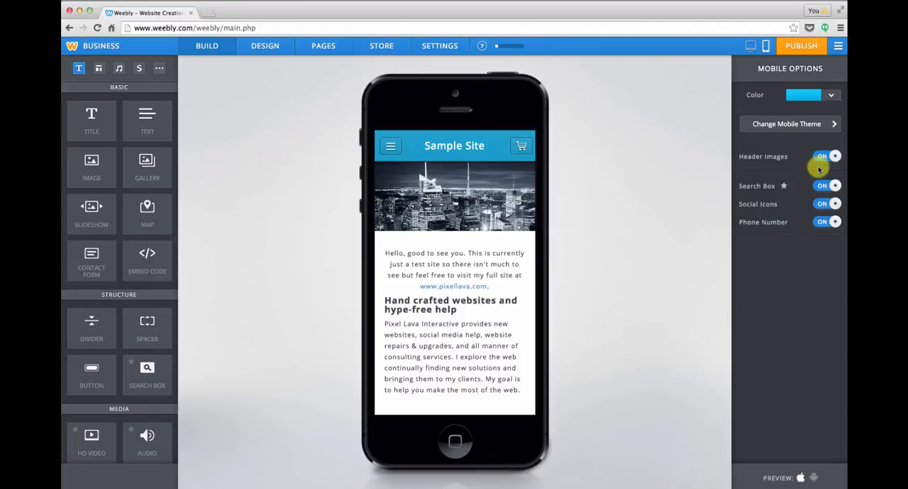
mouse_move(797, 163)
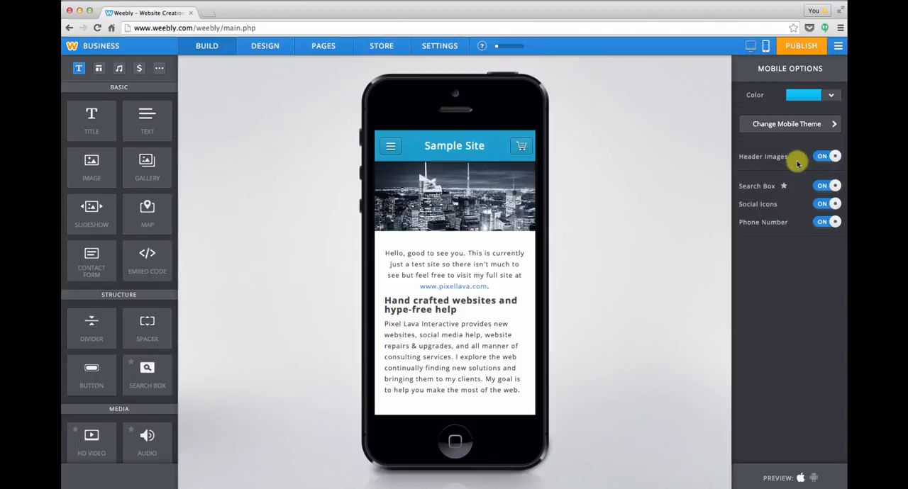
left_click(825, 156)
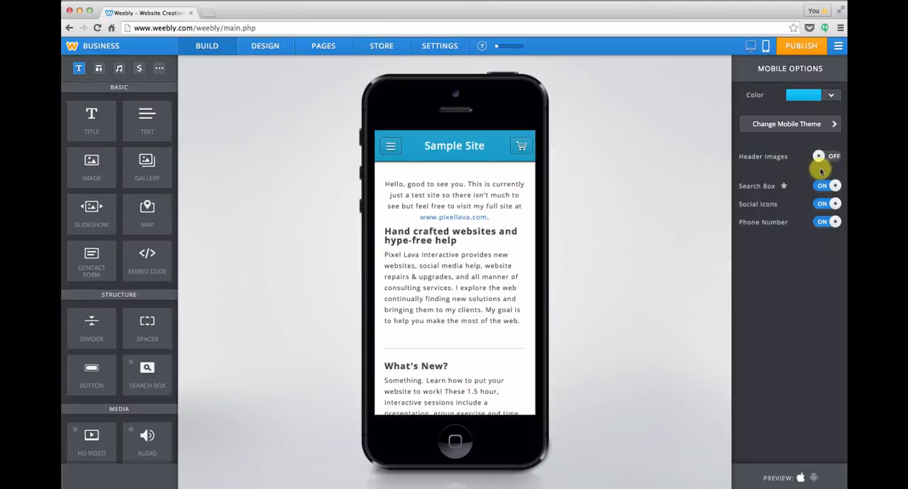
mouse_move(809, 184)
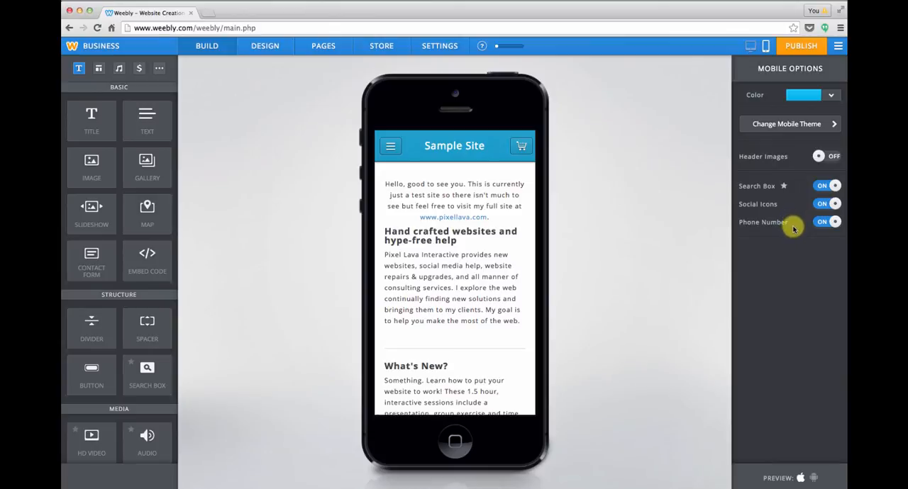
mouse_move(793, 227)
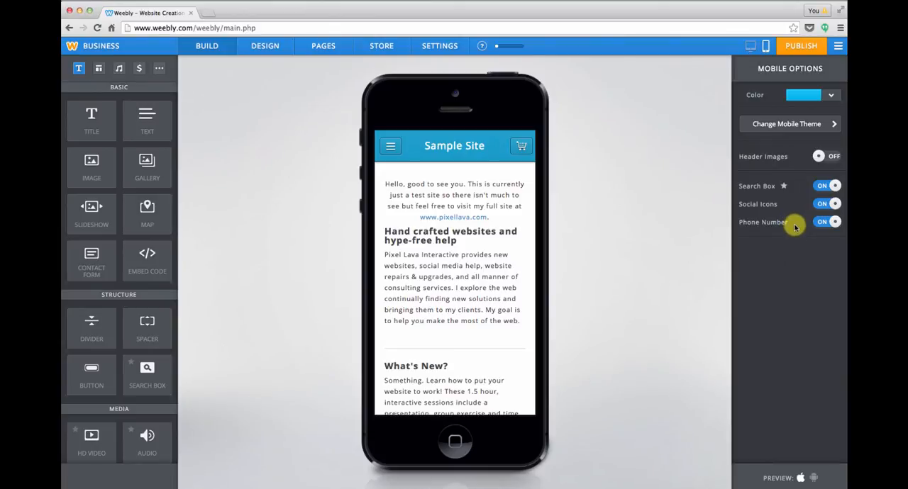
mouse_move(794, 235)
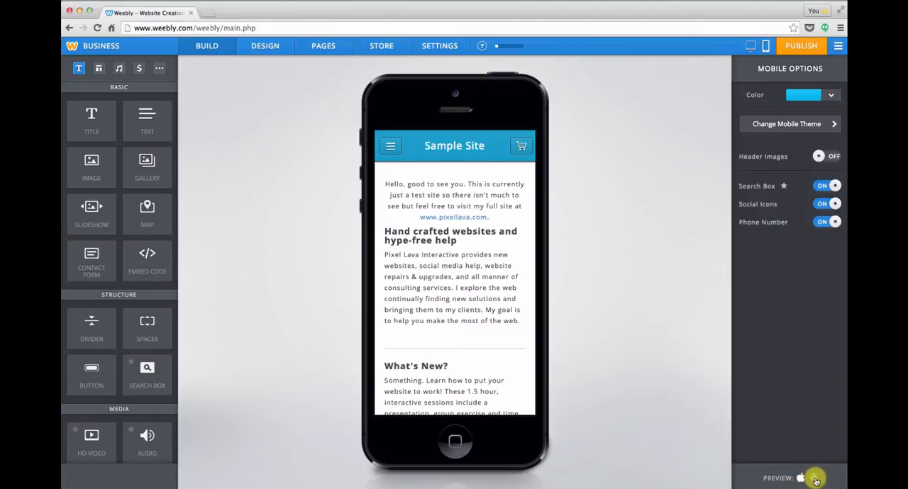
left_click(824, 476)
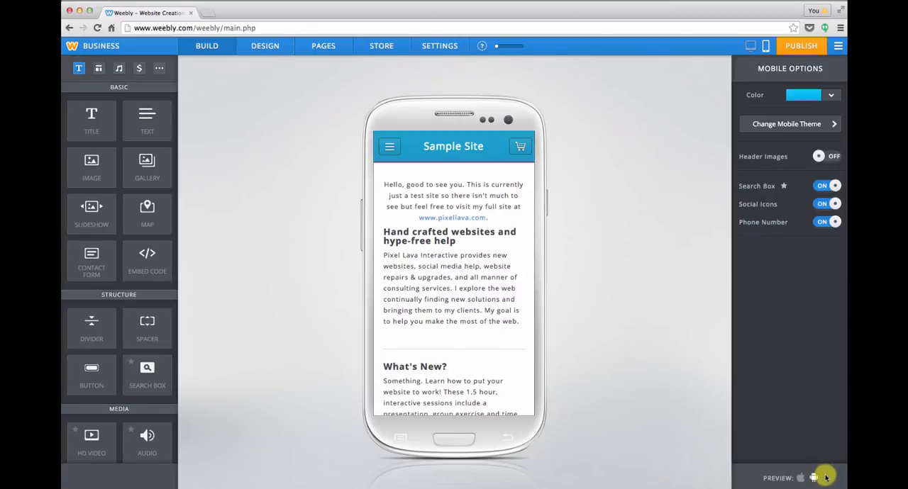
mouse_move(538, 437)
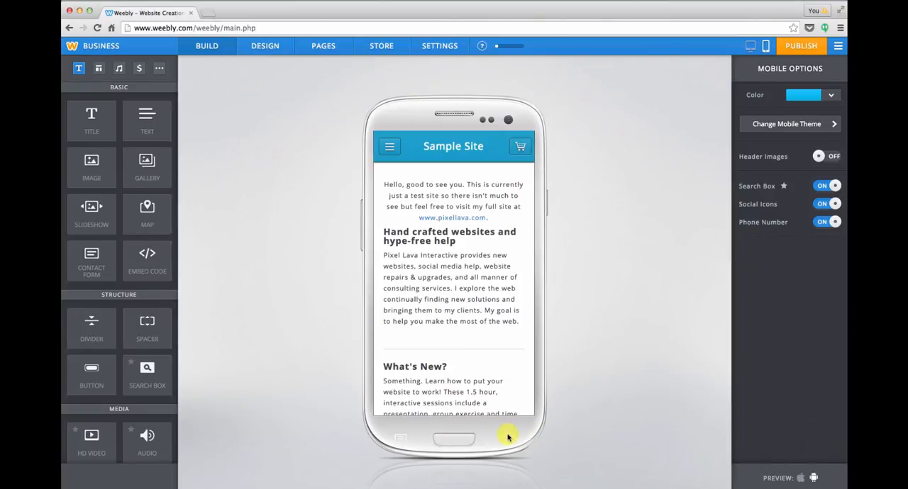
mouse_move(802, 476)
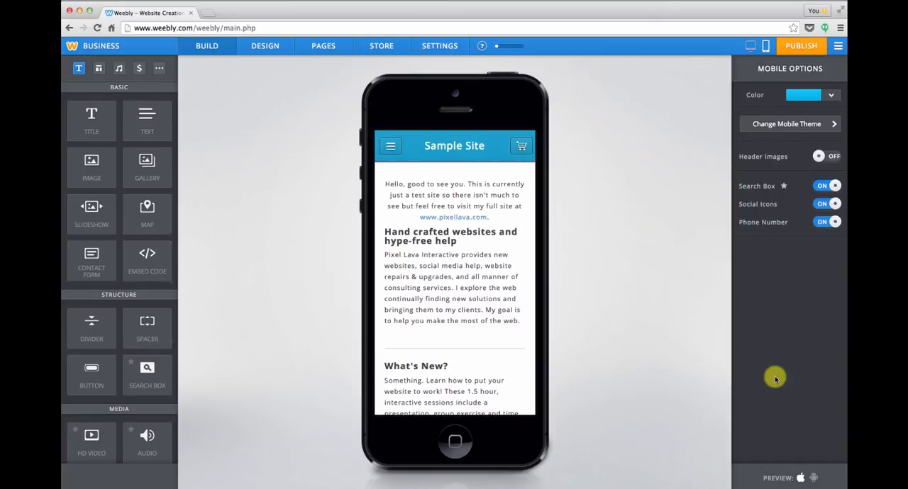
mouse_move(748, 63)
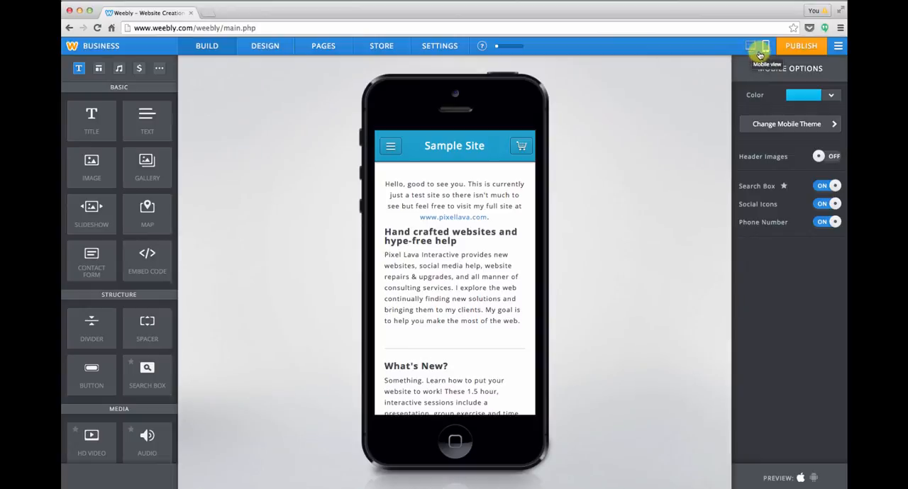
mouse_move(750, 46)
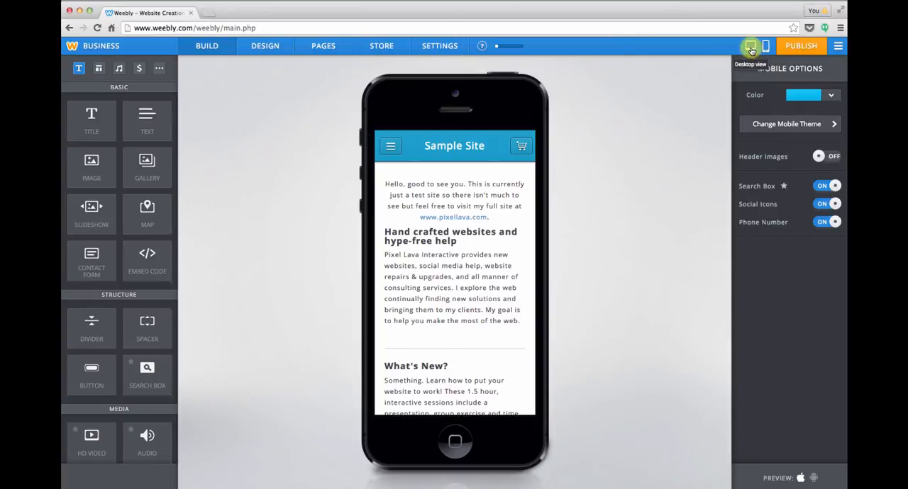
Step: Return the editor to desktop view of the full Sample Site home page
left_click(750, 46)
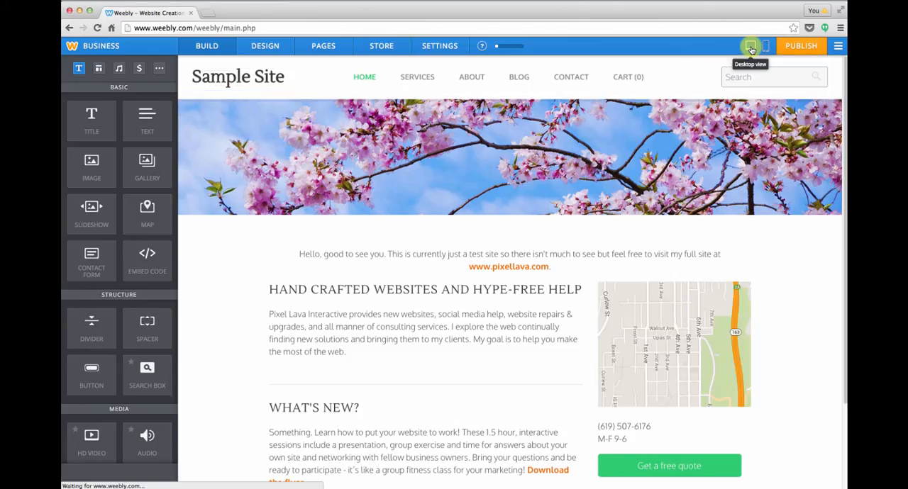